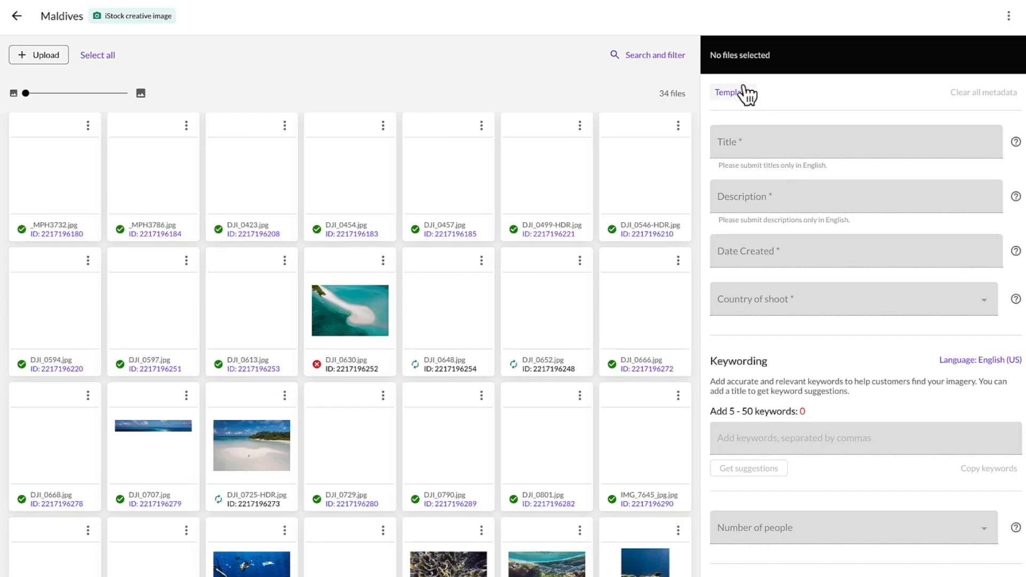
# Step: Import the Italy_istock_getty.csv metadata file from Downloads into the contributor portal
pyautogui.click(731, 92)
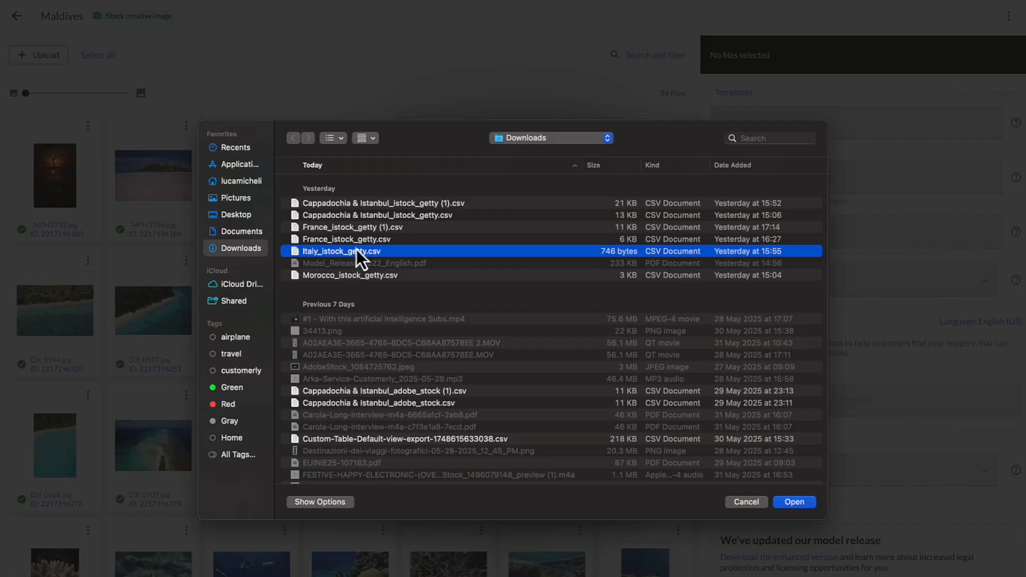
pyautogui.click(794, 503)
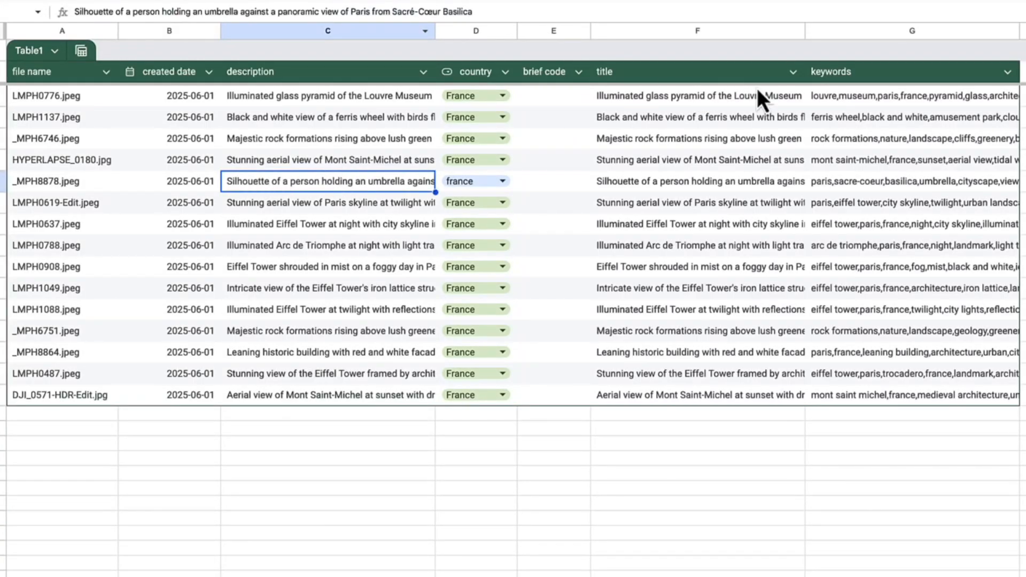
# Step: Review the France metadata columns in Google Sheets, then load a project from the AI Photo Keywords list
pyautogui.click(910, 203)
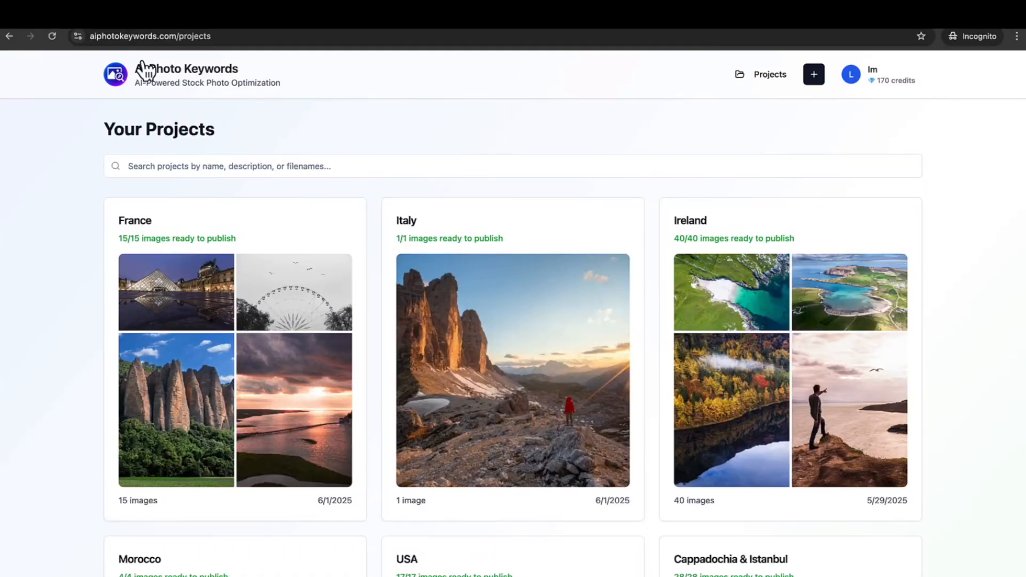
pyautogui.click(176, 292)
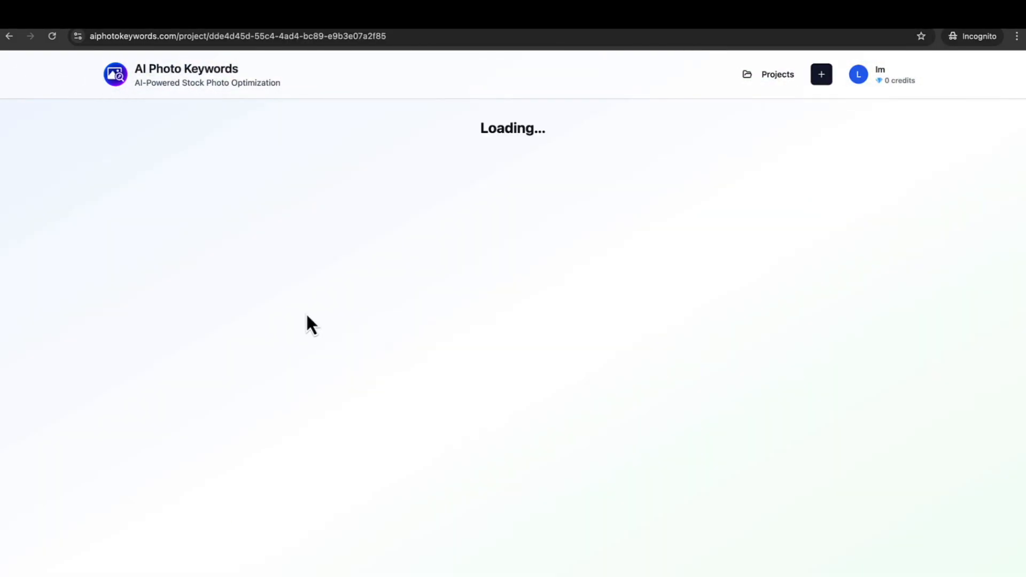